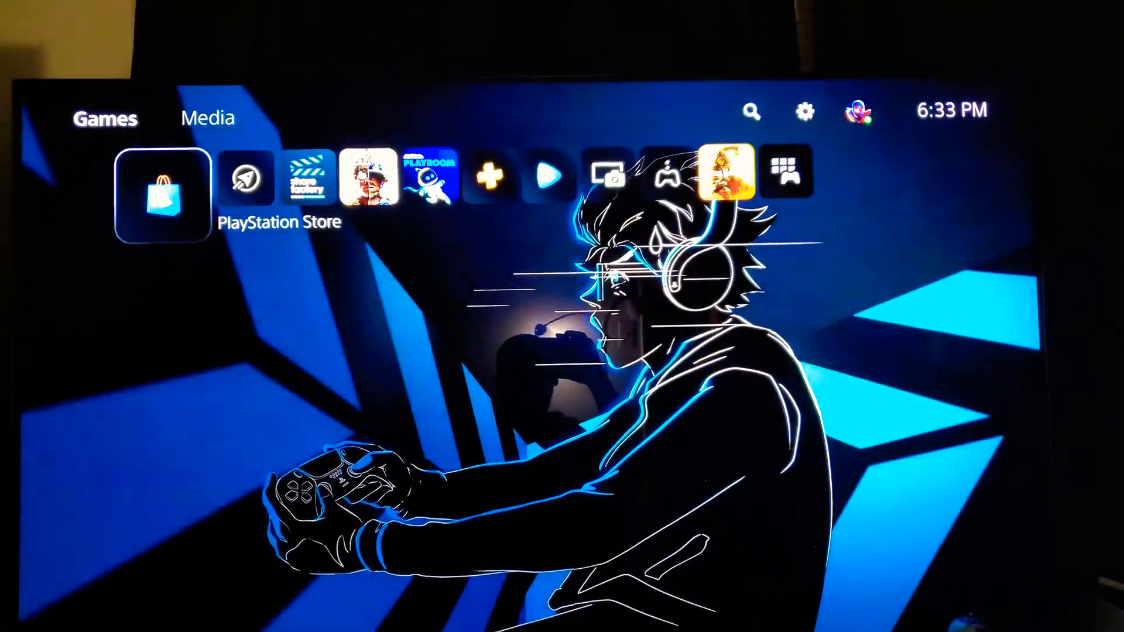
Step: Open the PlayStation Store, scroll through Latest releases, and view the Collections page
click(163, 194)
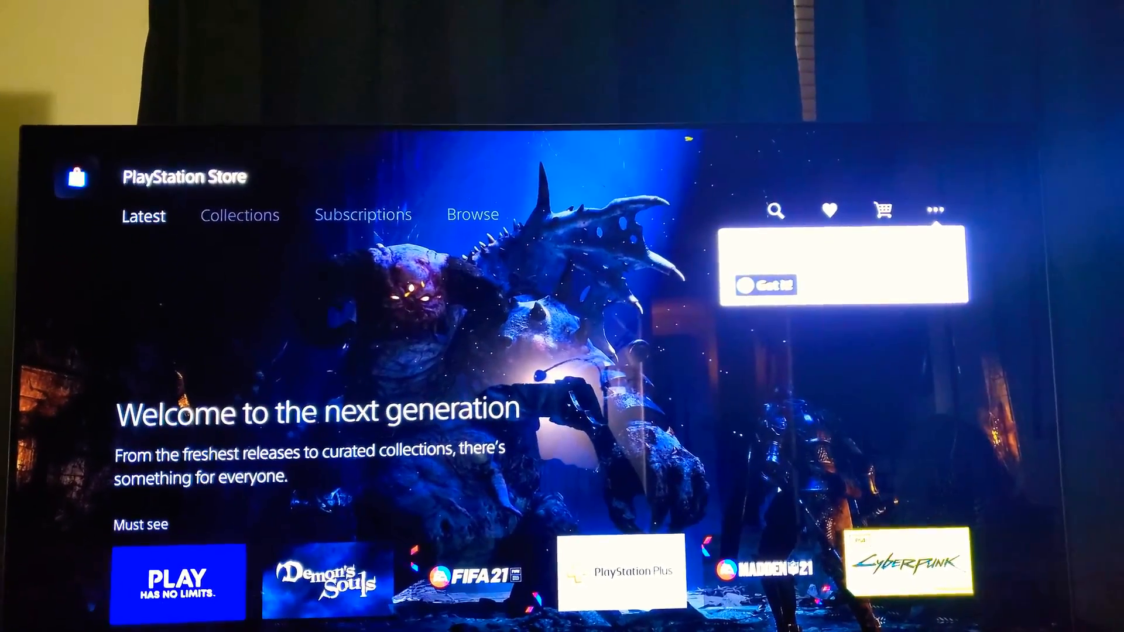
scroll(down, 3)
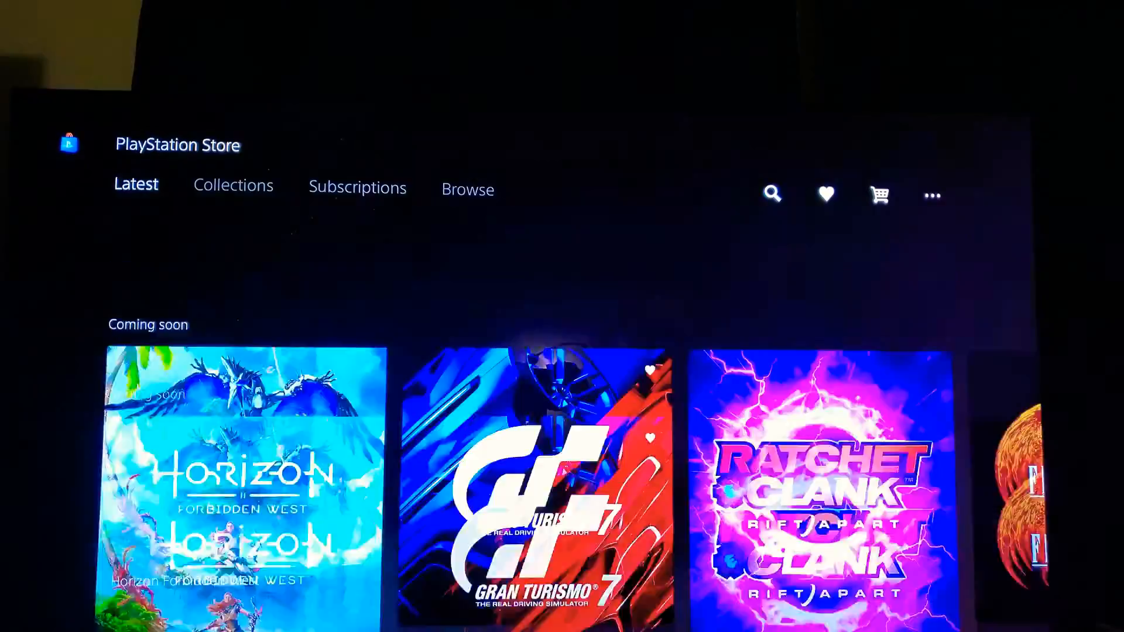
click(233, 185)
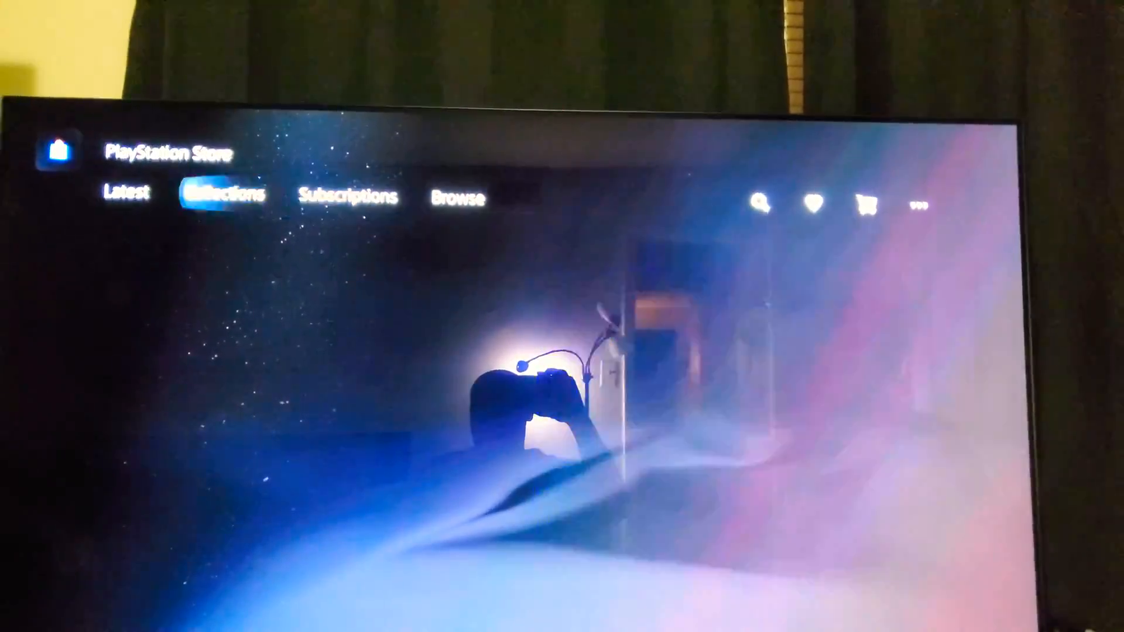
click(128, 197)
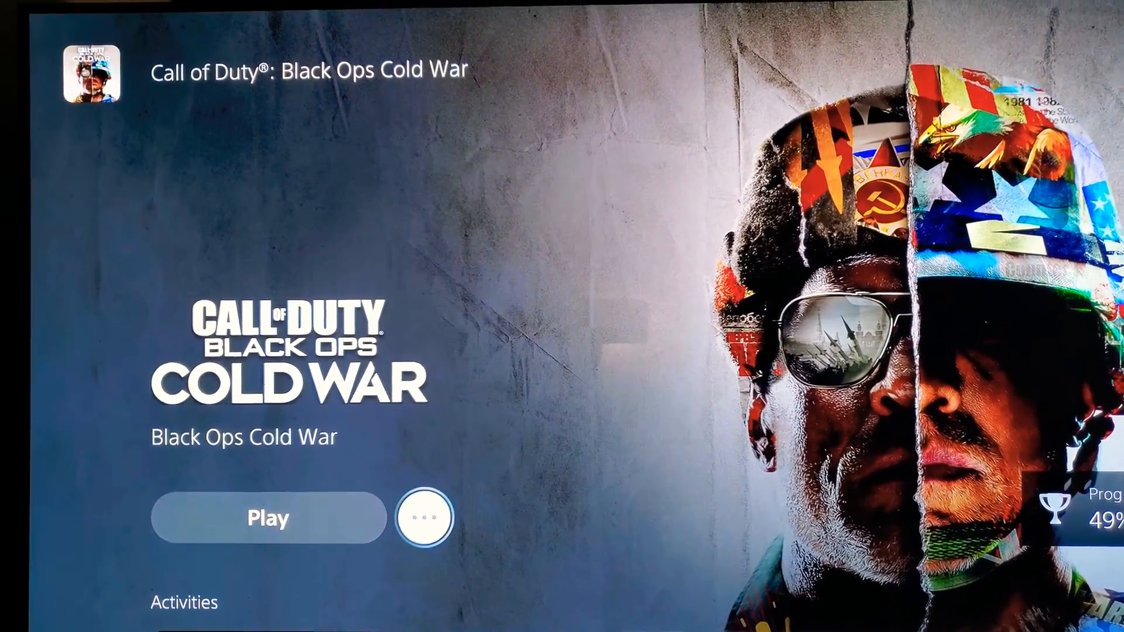
Step: Open the '...' options for Call of Duty: Black Ops Cold War next to Play
click(423, 518)
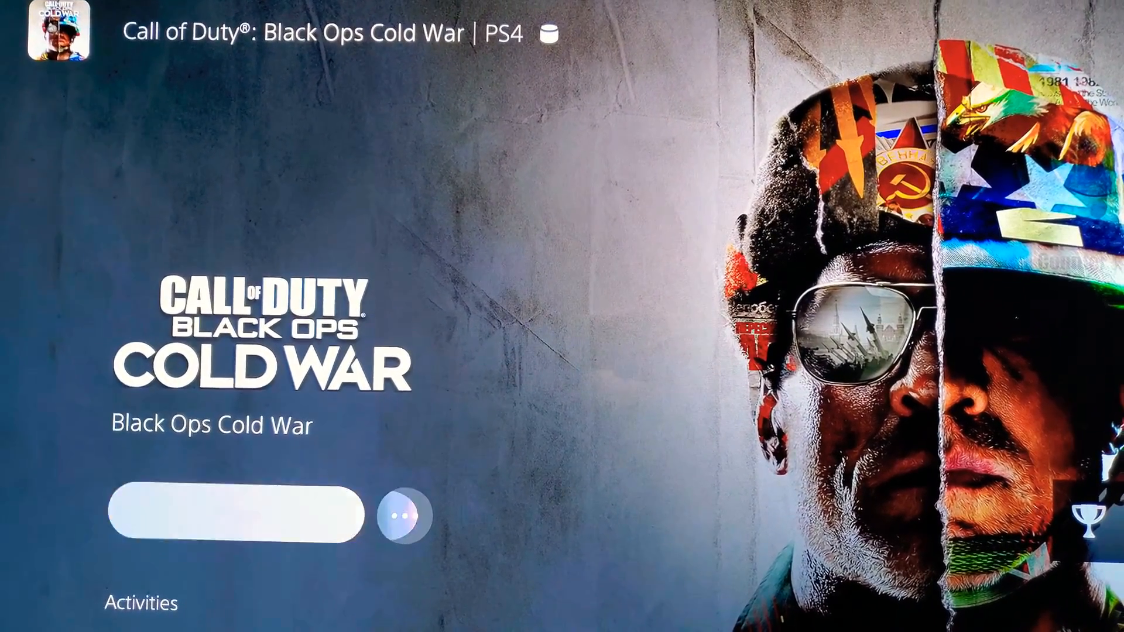
click(403, 516)
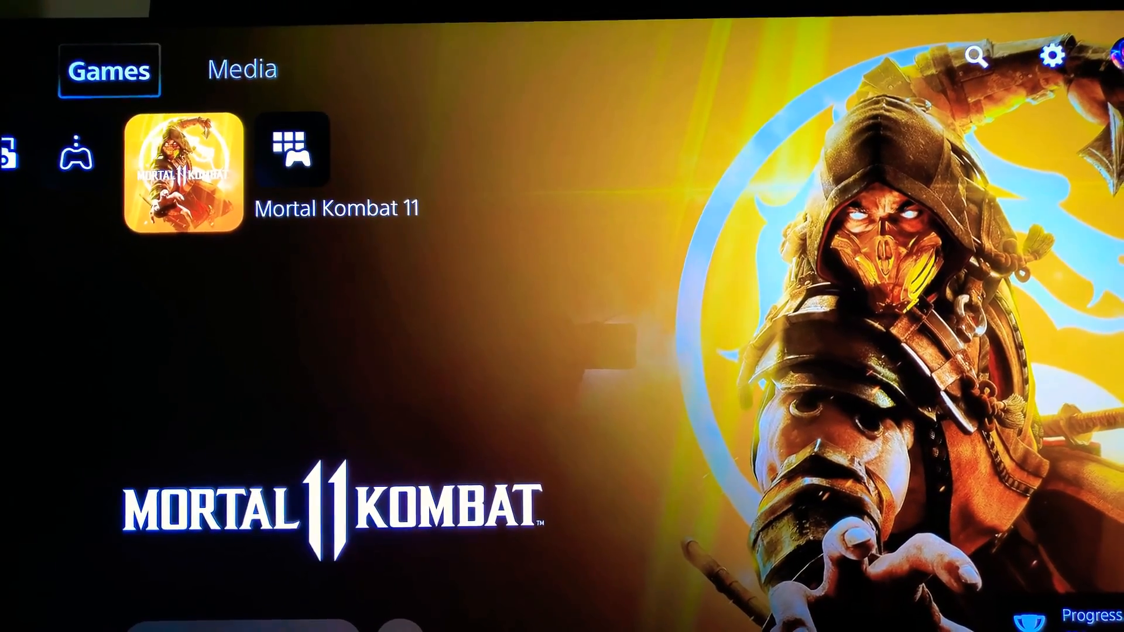
mouse_move(1054, 61)
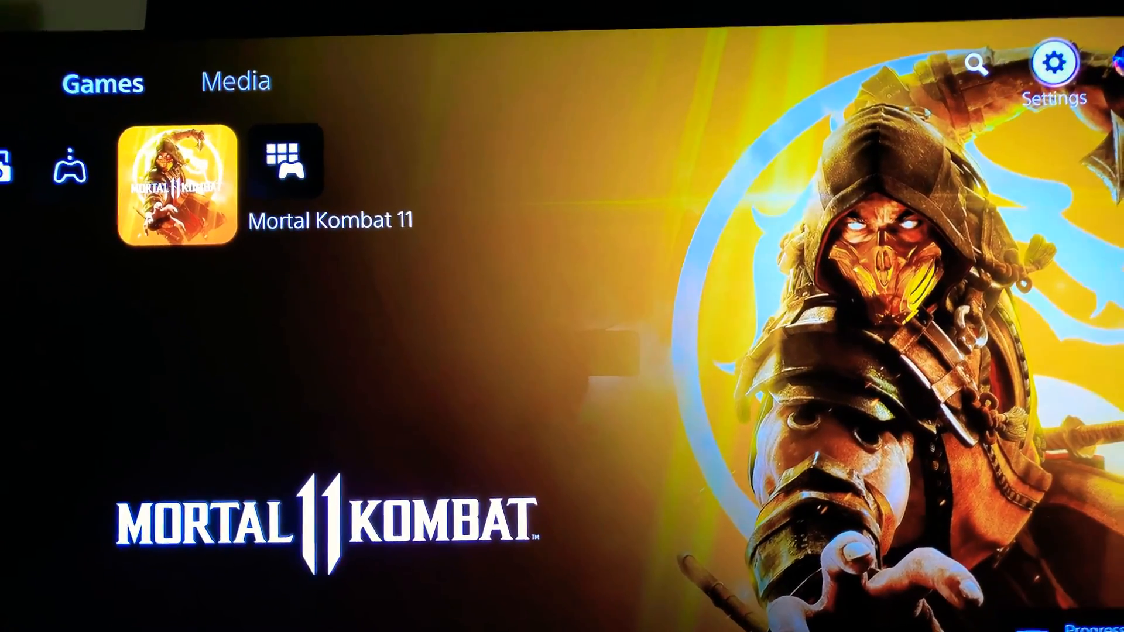
Step: Open Settings > Storage to show the 1.84 TB Gaming Drive extended storage details
click(1054, 61)
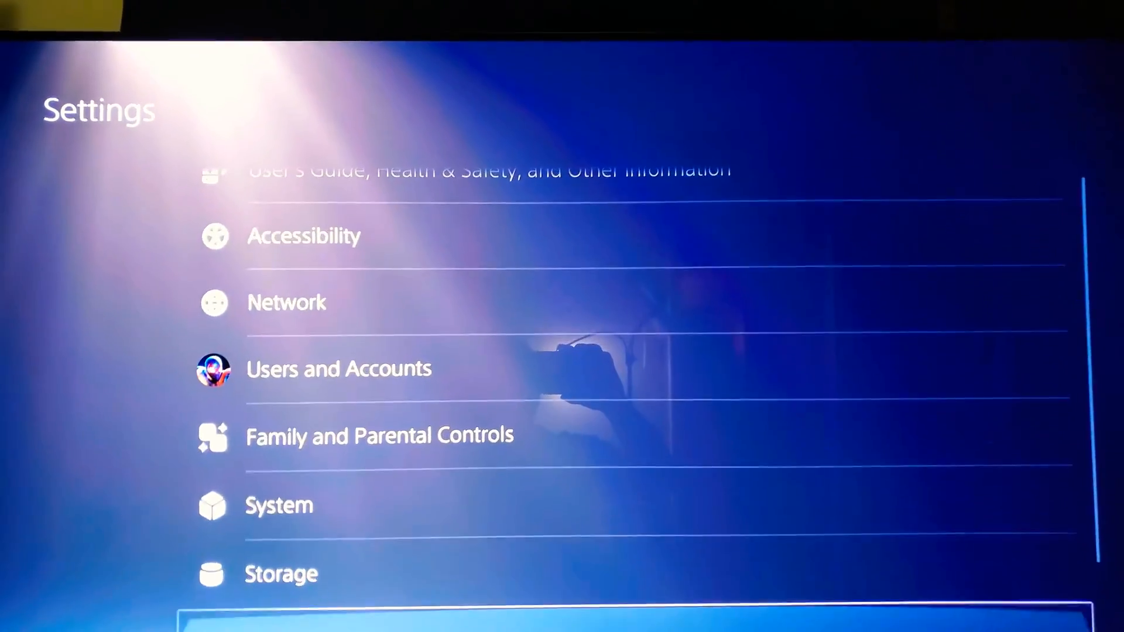
scroll(down, 3)
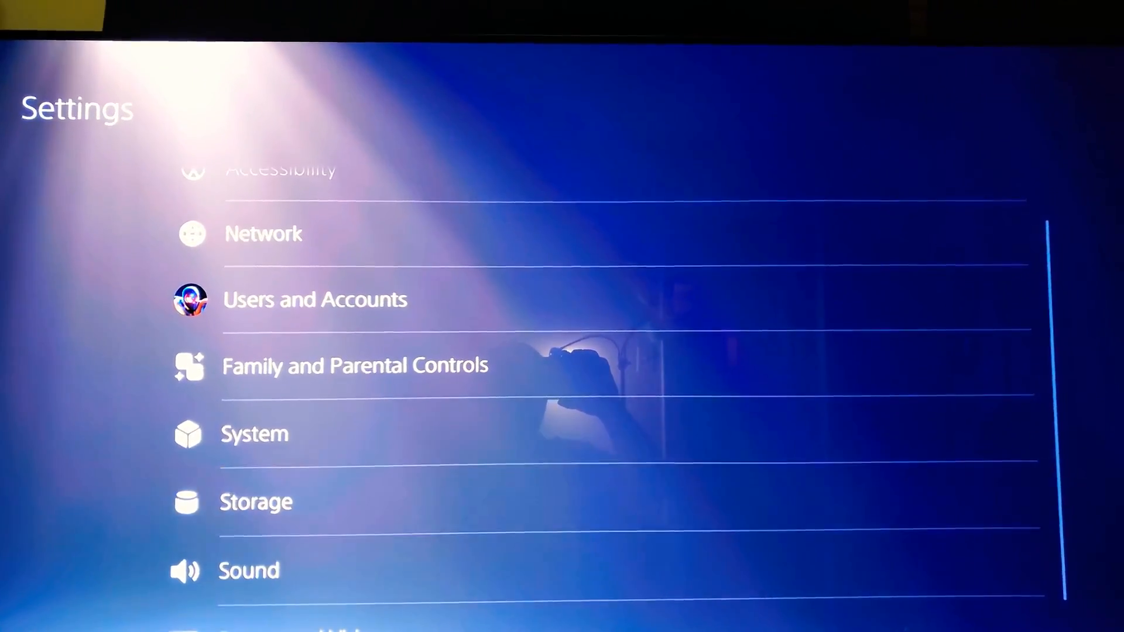
click(255, 501)
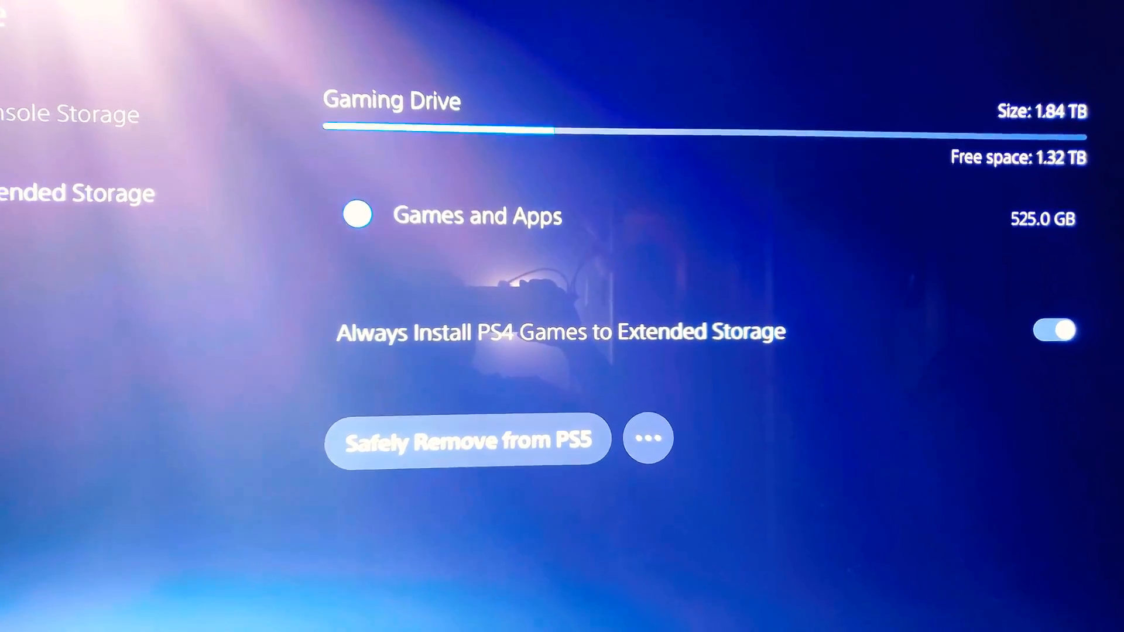
Step: View and scroll the PS4 games installed on the Gaming Drive
click(648, 438)
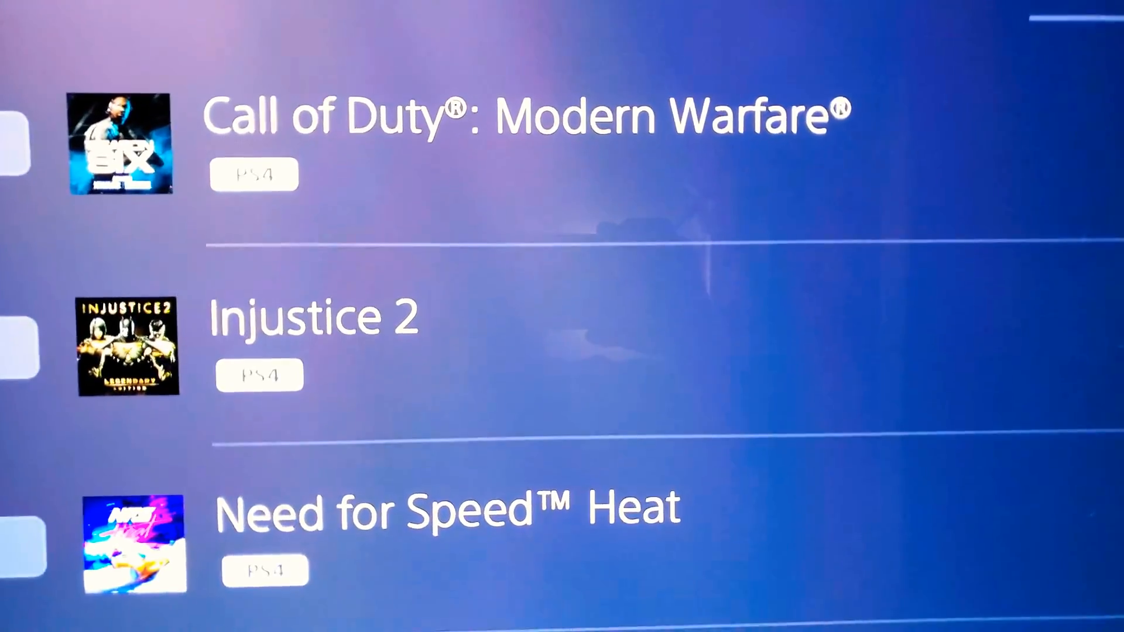
scroll(down, 3)
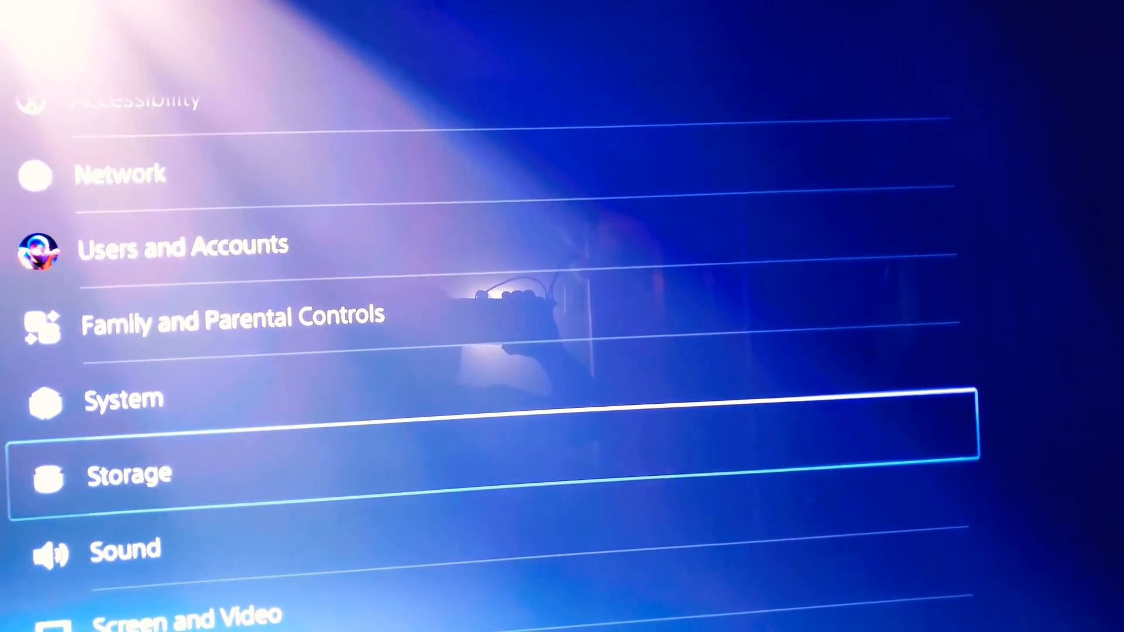
key(up)
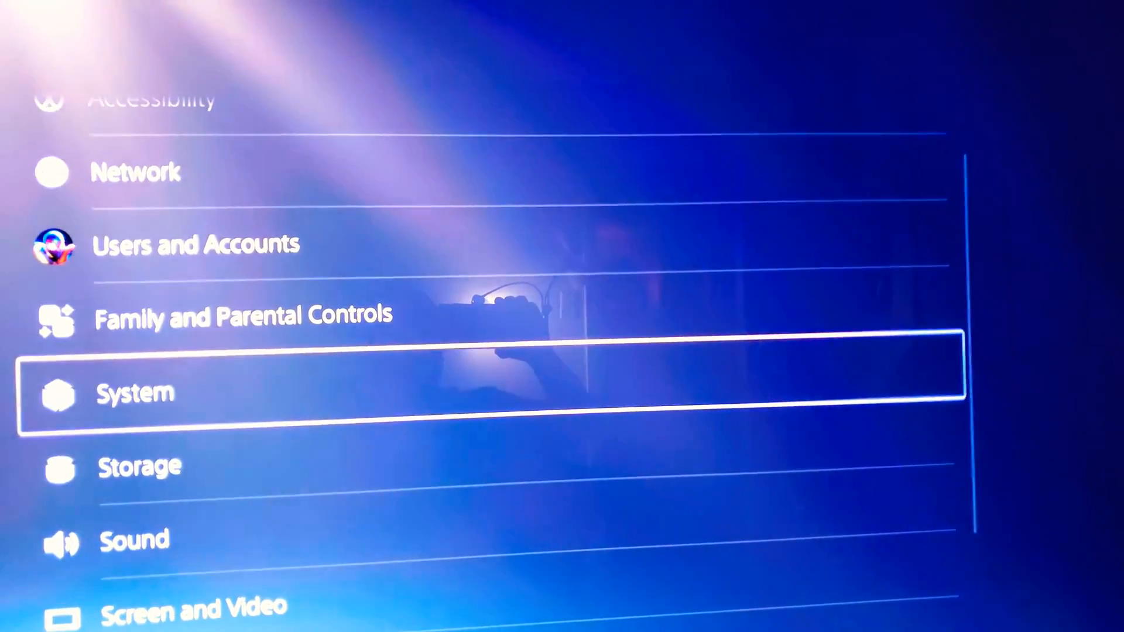
click(140, 466)
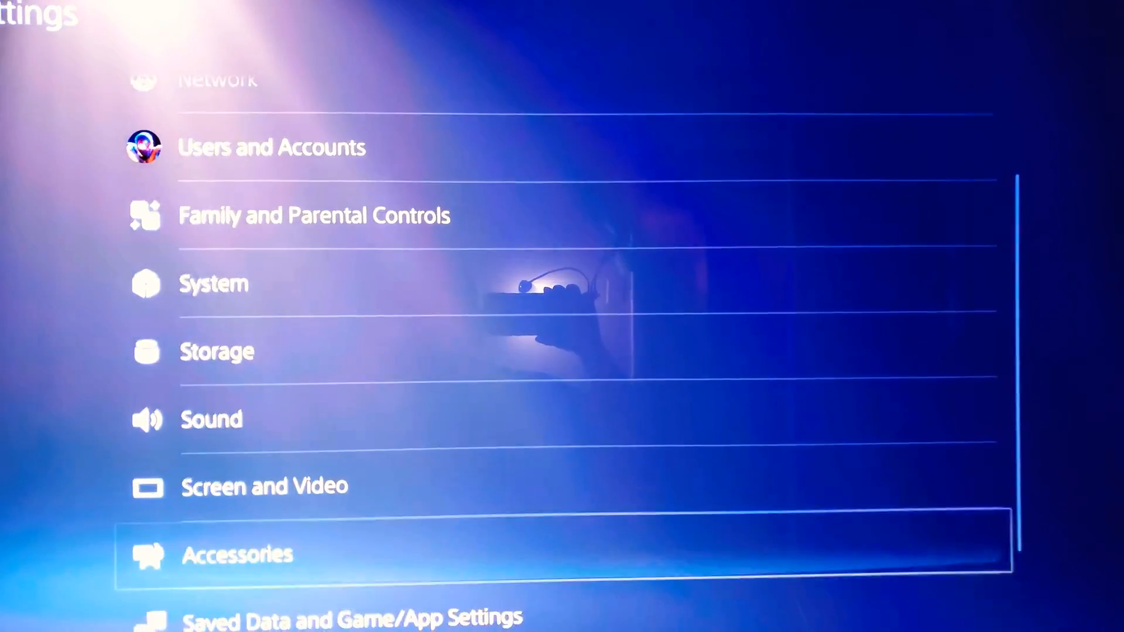
Step: Open Saved Data and Game/App Settings > Game Presets, showing Performance Mode and Difficulty
scroll(down, 3)
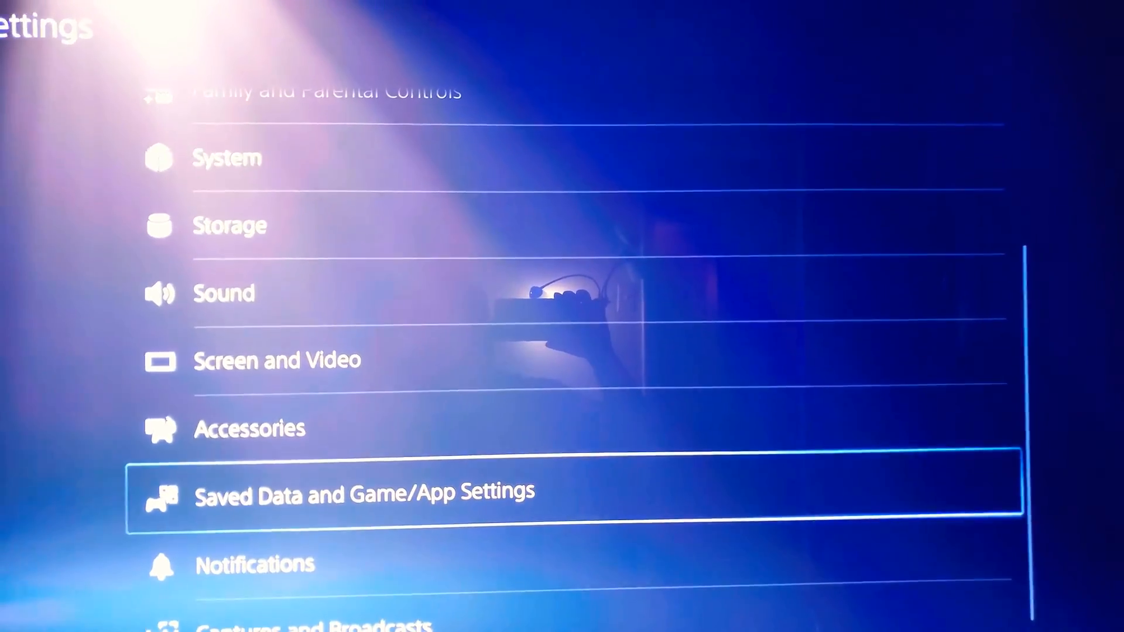
click(364, 495)
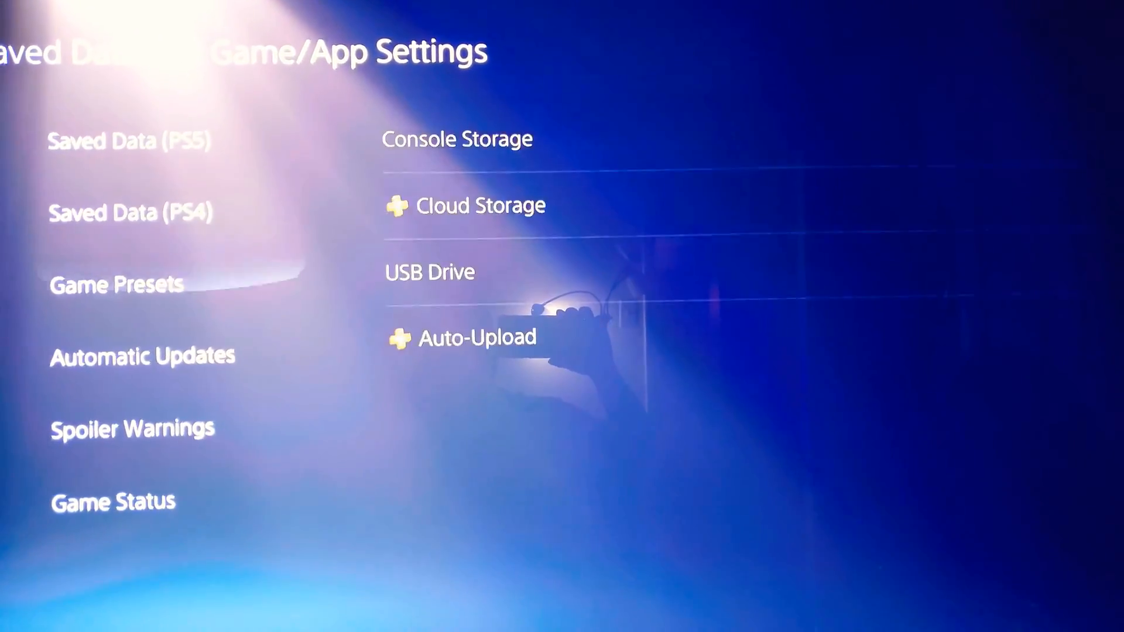
click(116, 284)
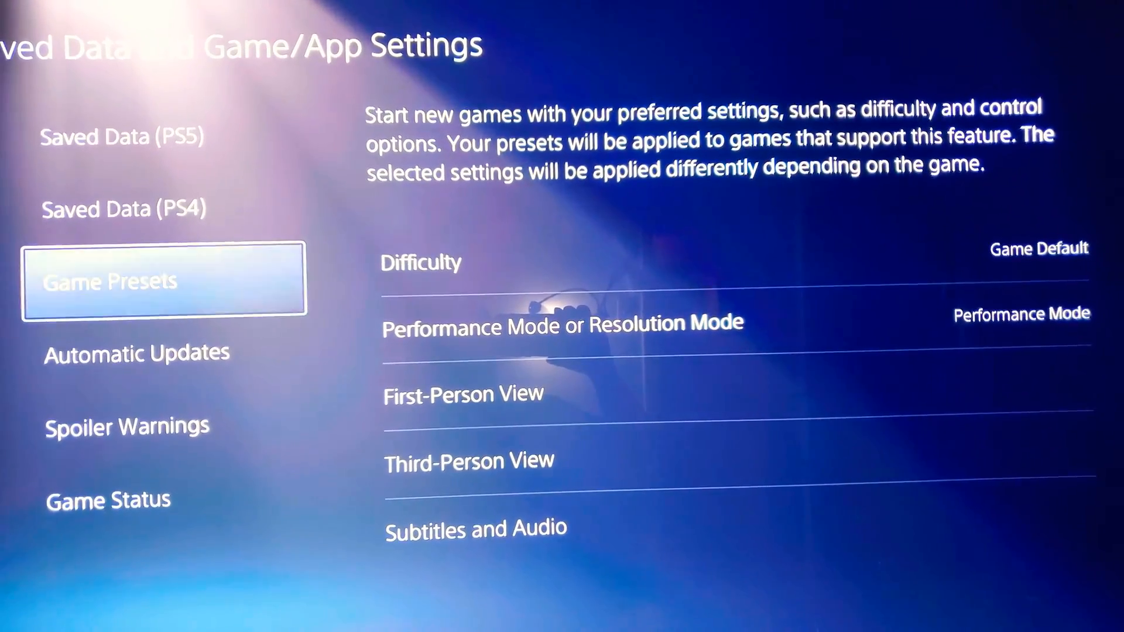